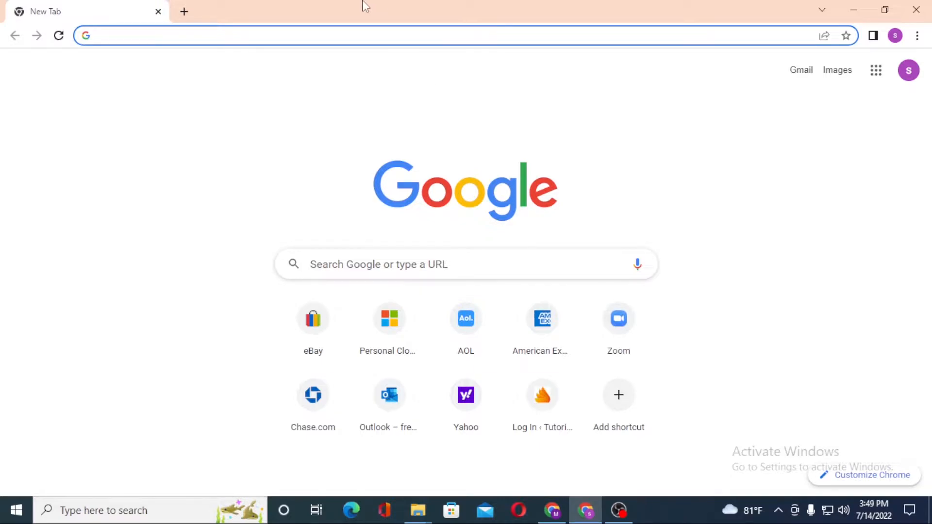
mouse_move(316, 183)
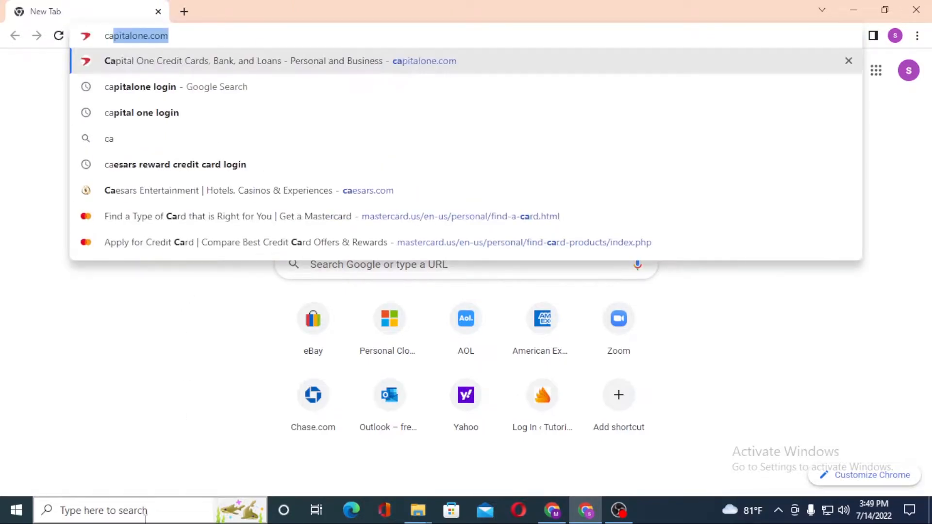
Load cash.app in one tab and search "cash app login" in another, reaching the sign-in result
type("cash.app")
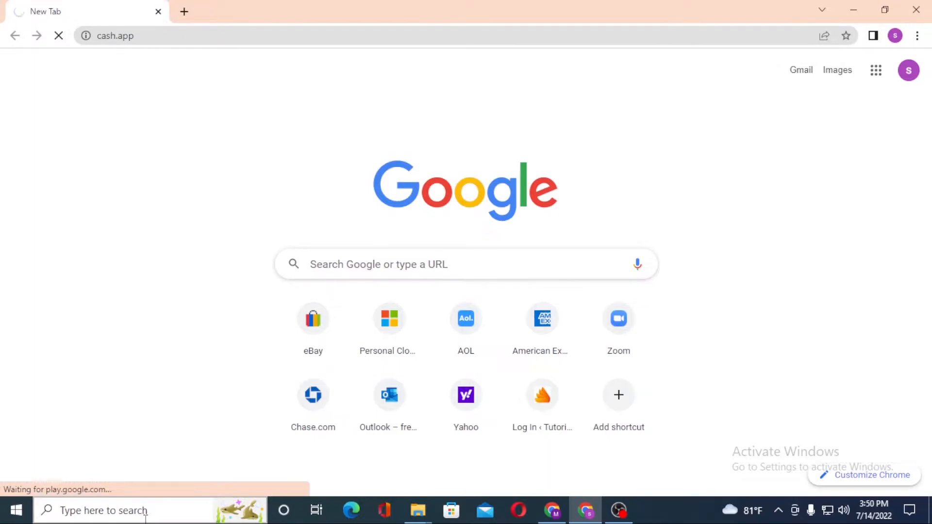
type("cash app")
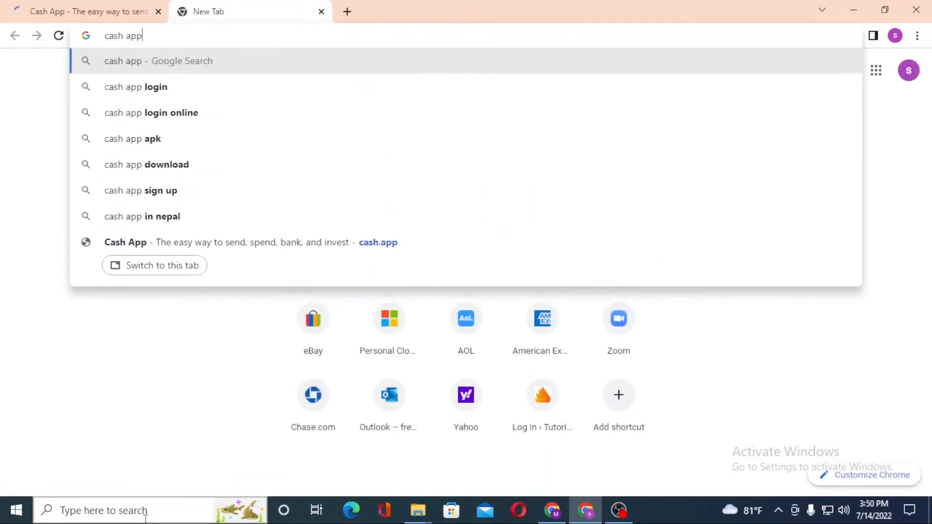
left_click(136, 86)
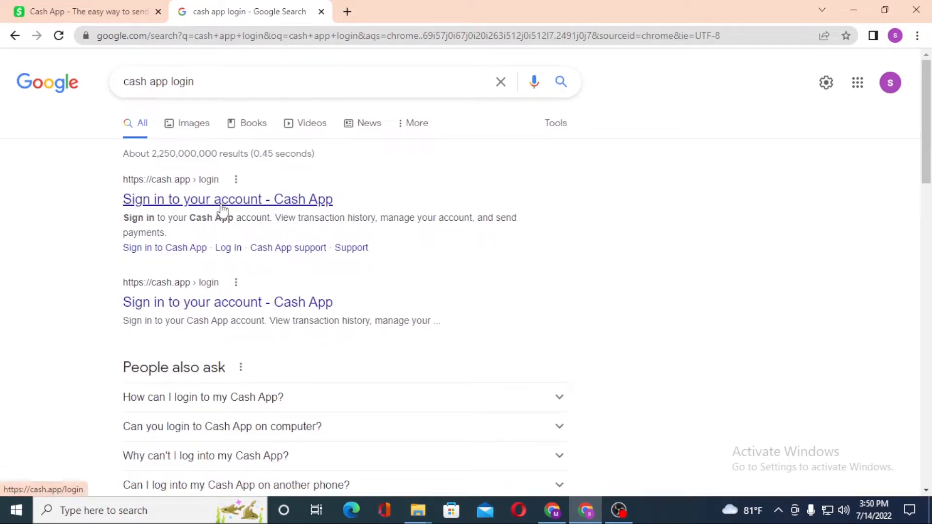
left_click(227, 198)
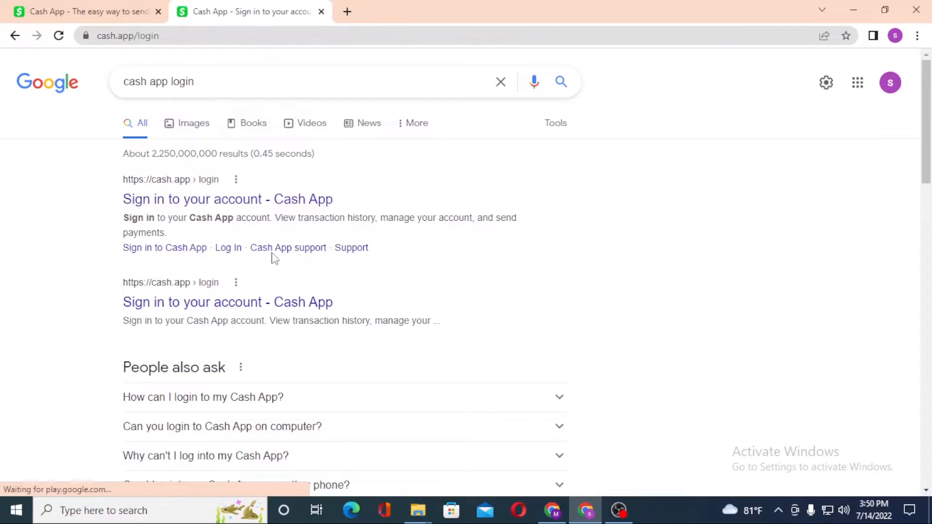
left_click(84, 12)
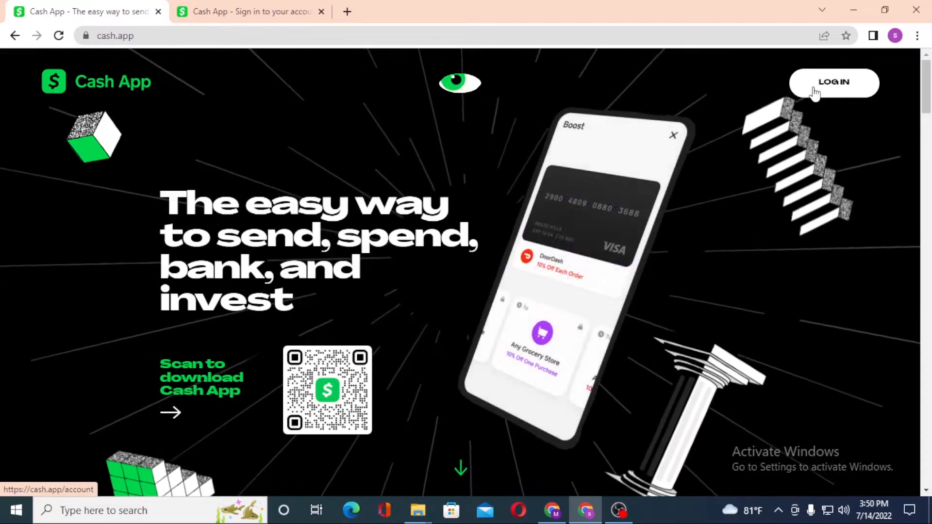
Use LOG IN on the home page to reach the sign-in page and close the extra tab
left_click(833, 82)
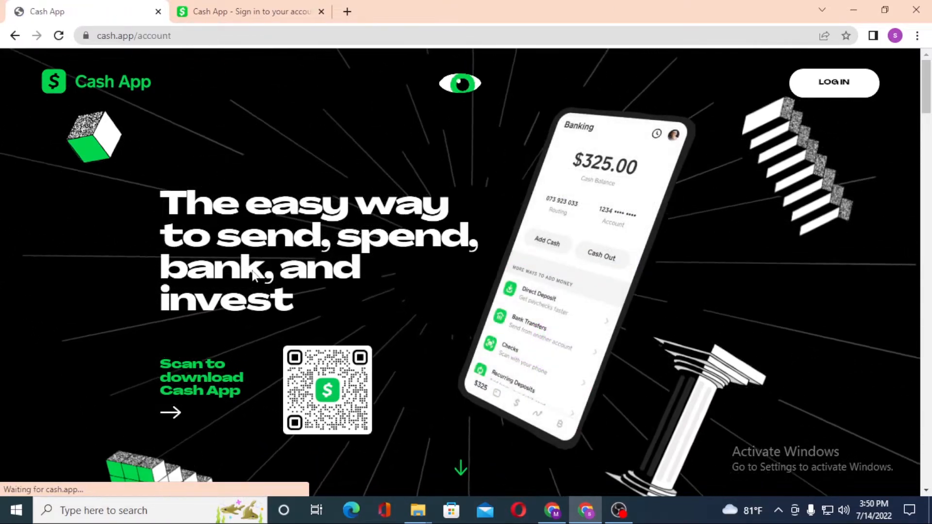
left_click(249, 11)
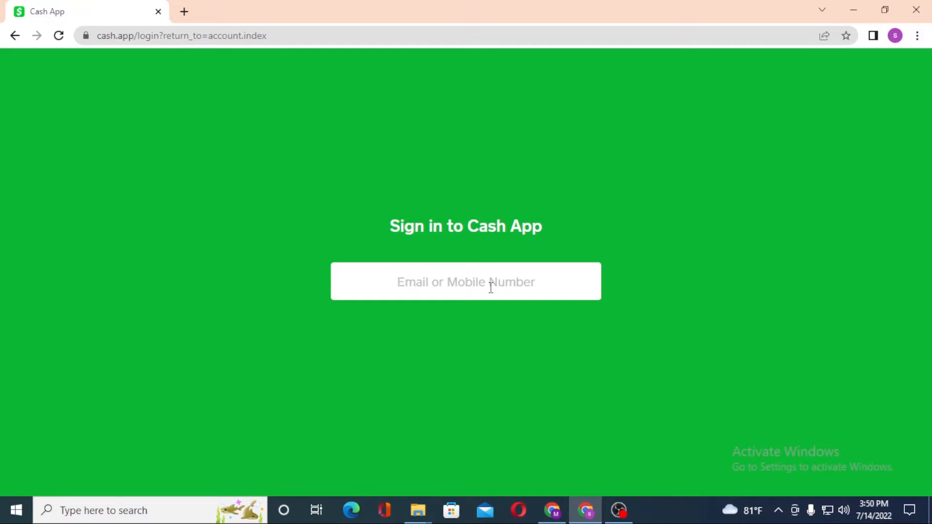
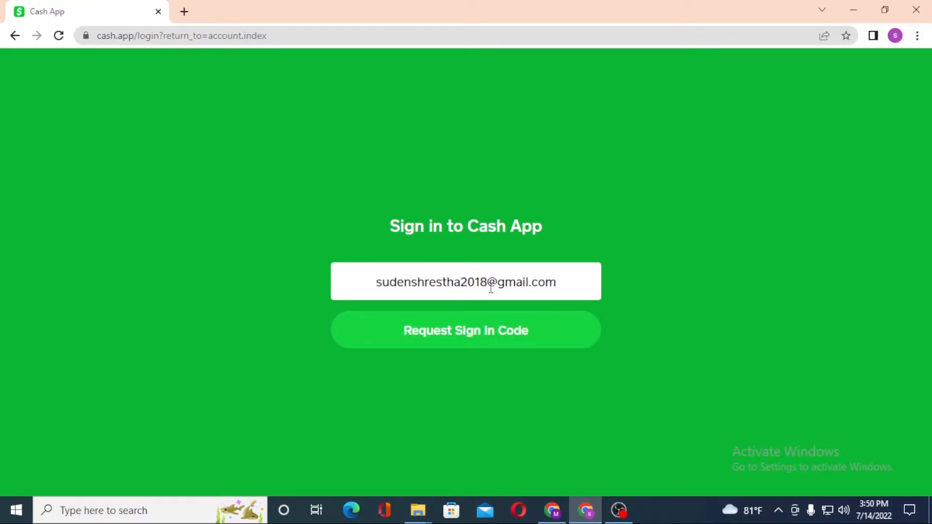
mouse_move(479, 355)
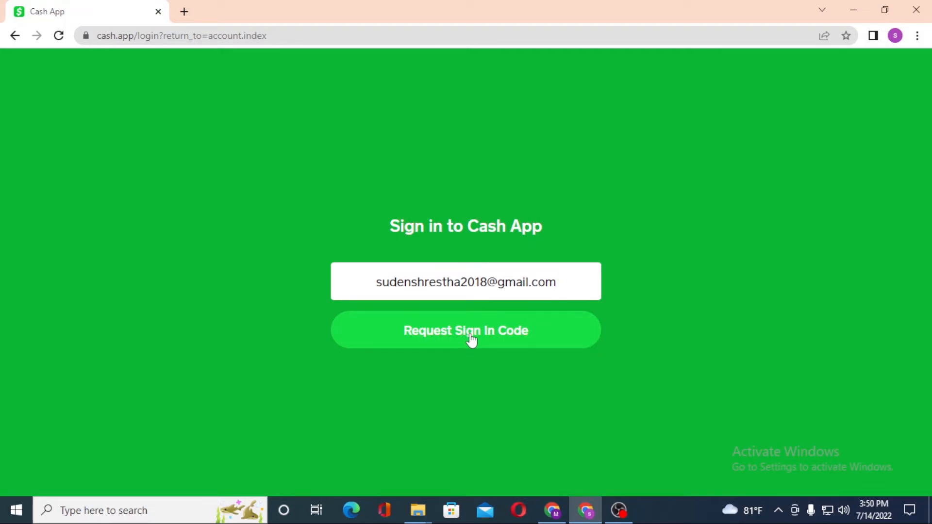
mouse_move(99, 338)
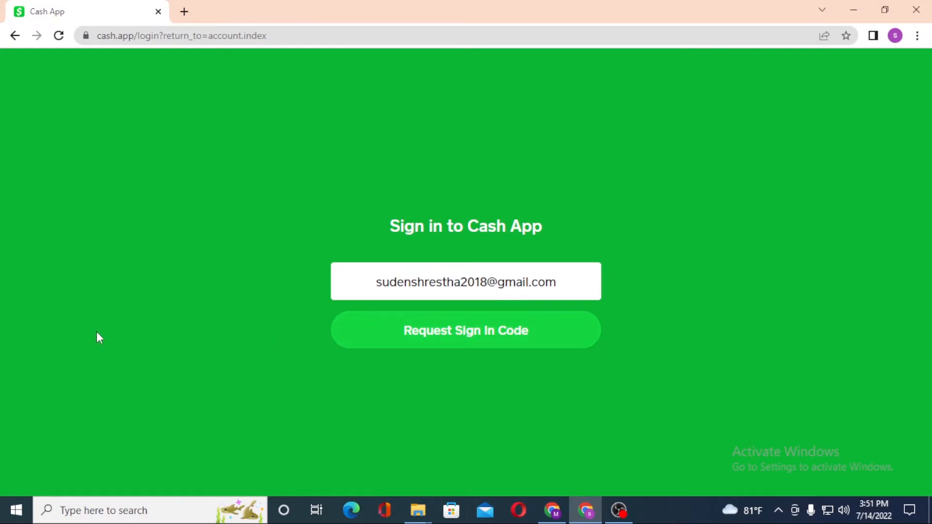
mouse_move(102, 340)
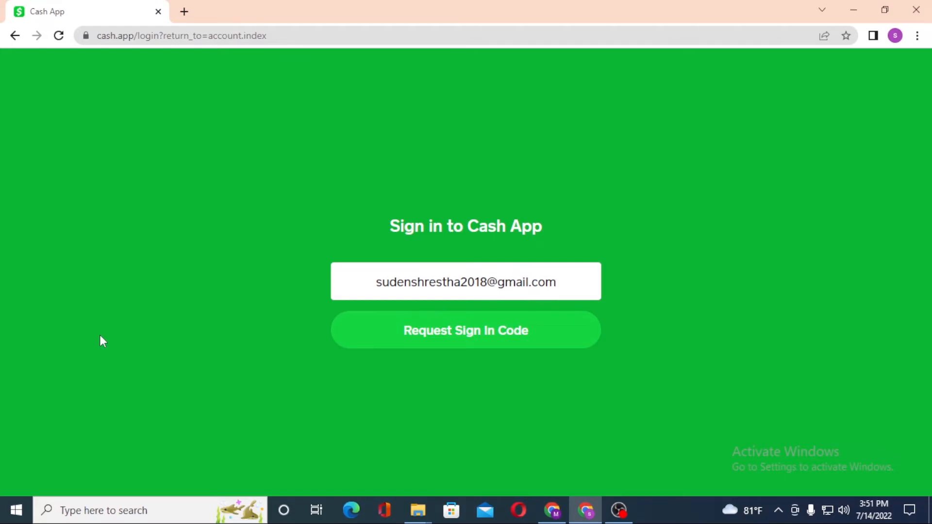
left_click(465, 281)
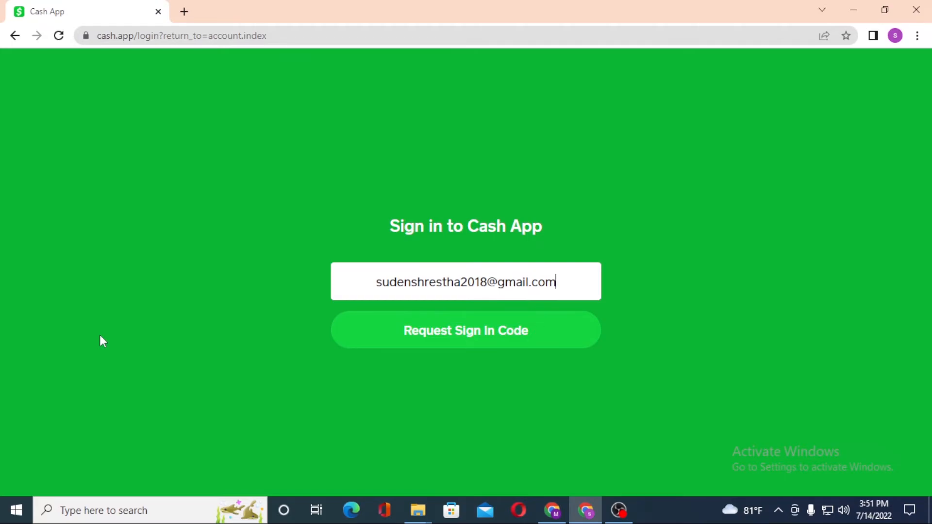